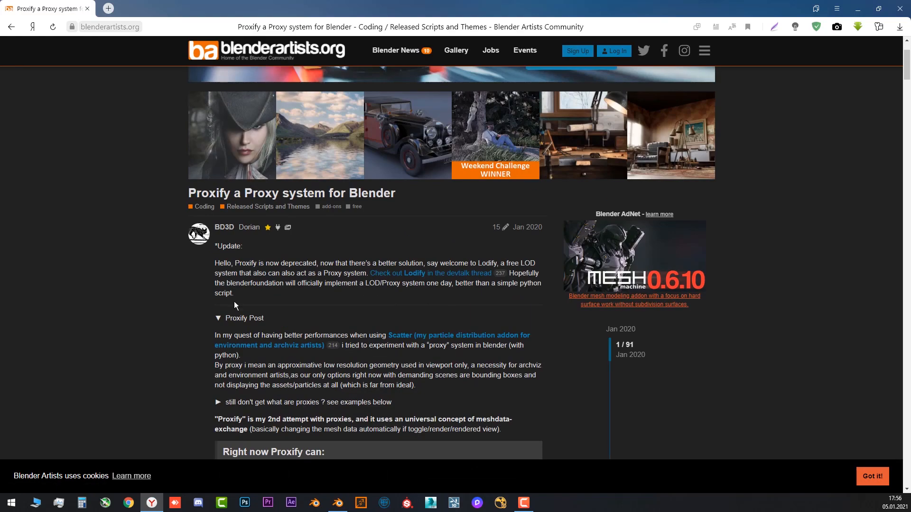
Scroll the Proxify forum thread down to its 'Download Latest Version below' section
scroll("down", 3)
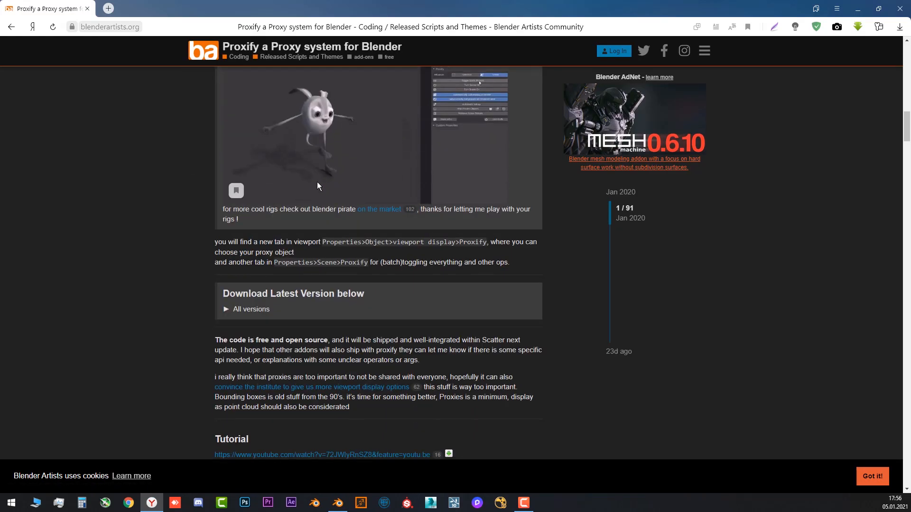
left_click(245, 309)
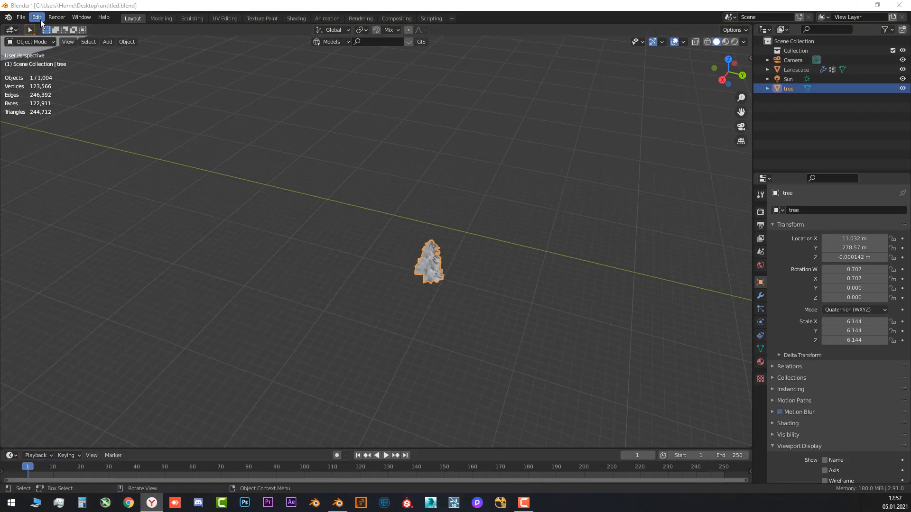
Review Blender's Preferences from the Edit menu and dismiss them
left_click(36, 17)
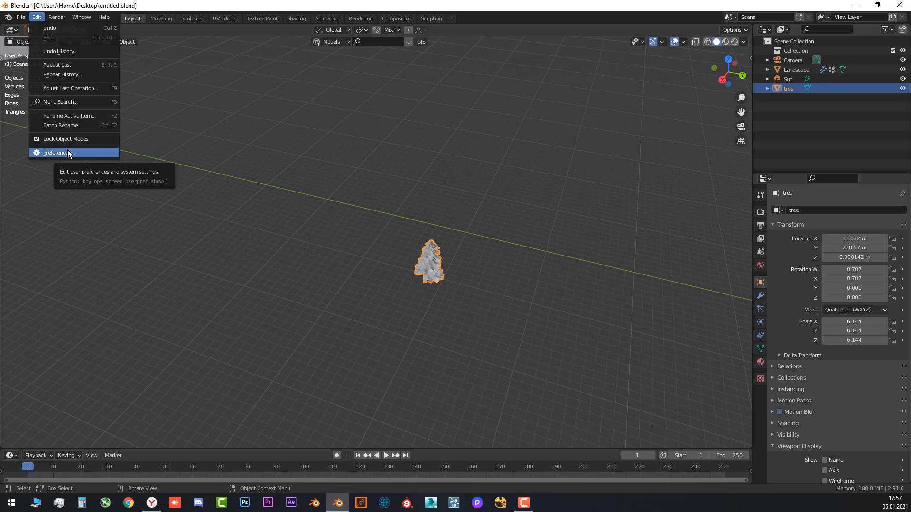
left_click(55, 153)
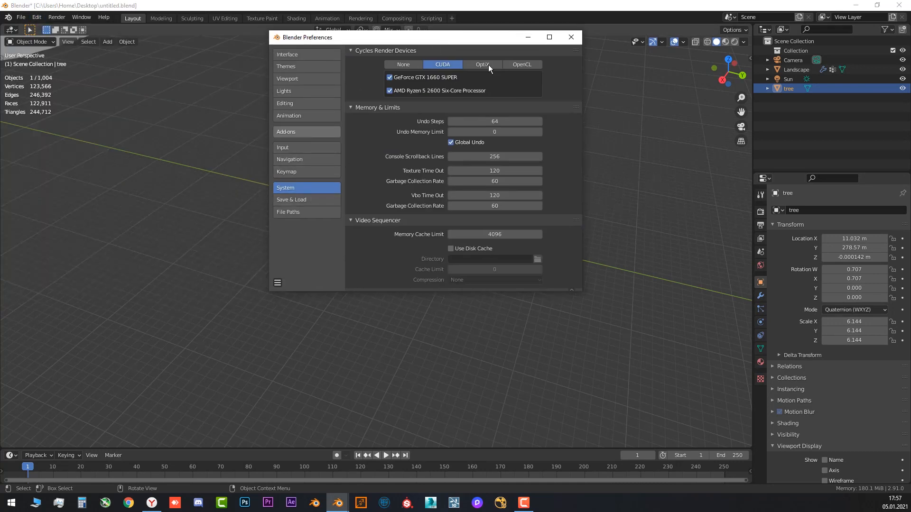
left_click(285, 131)
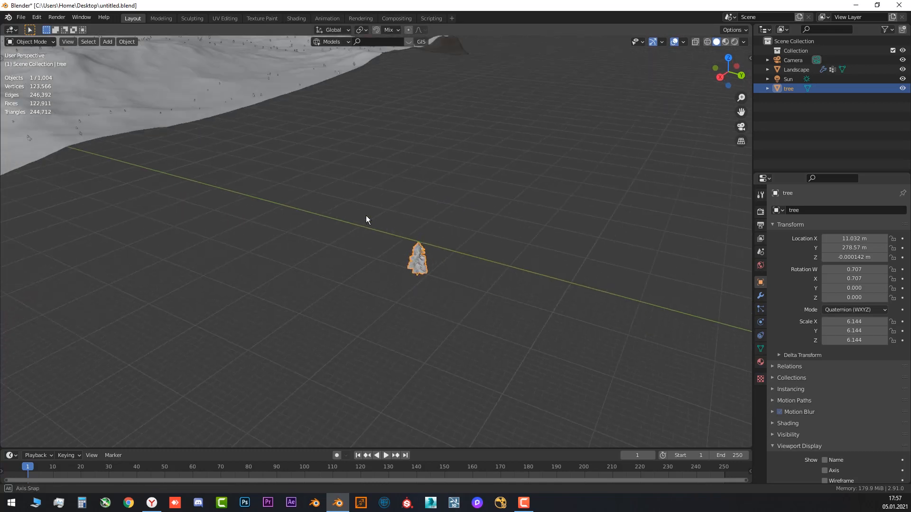
Scroll the tree's Object properties to the Proxy options and collapse Viewport Display
left_click_drag(366, 220, 479, 268)
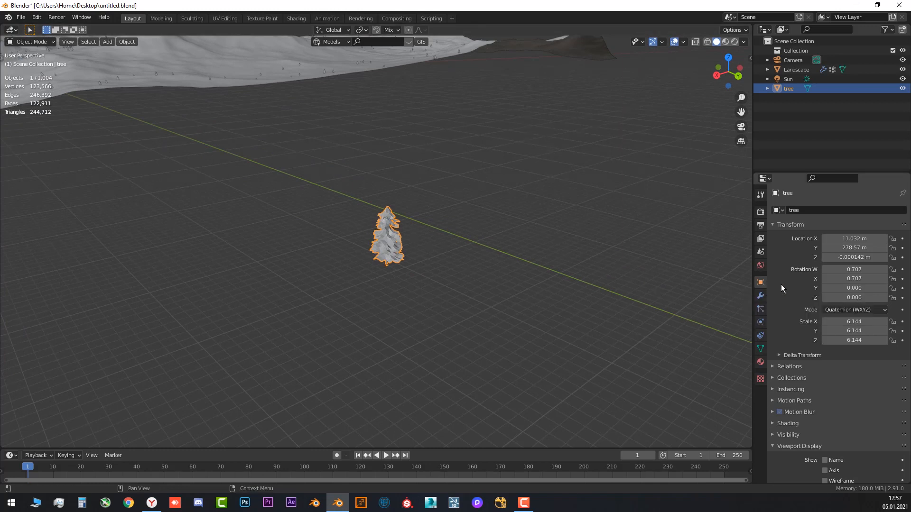
scroll("down", 3)
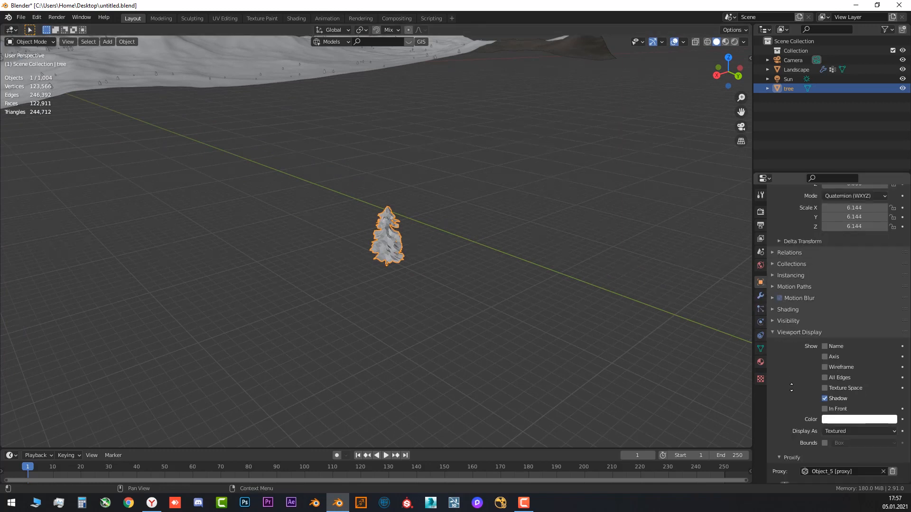
scroll("down", 3)
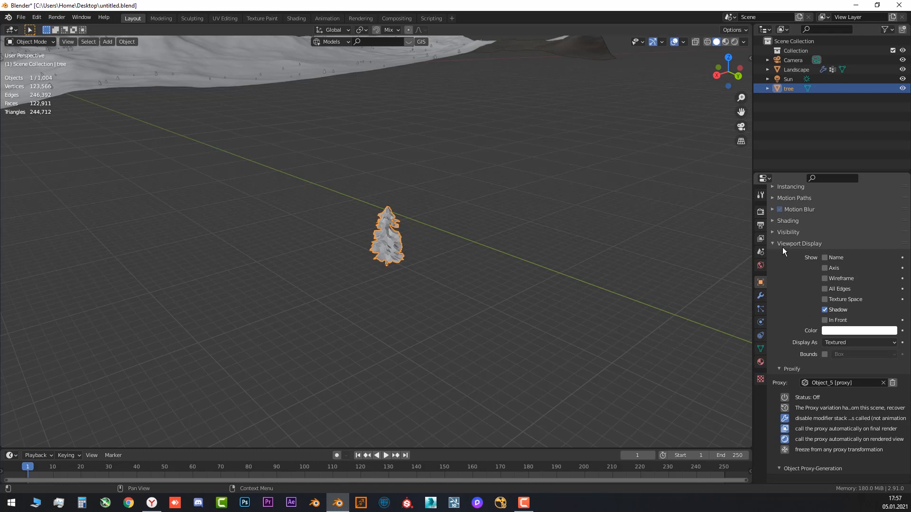
left_click(759, 282)
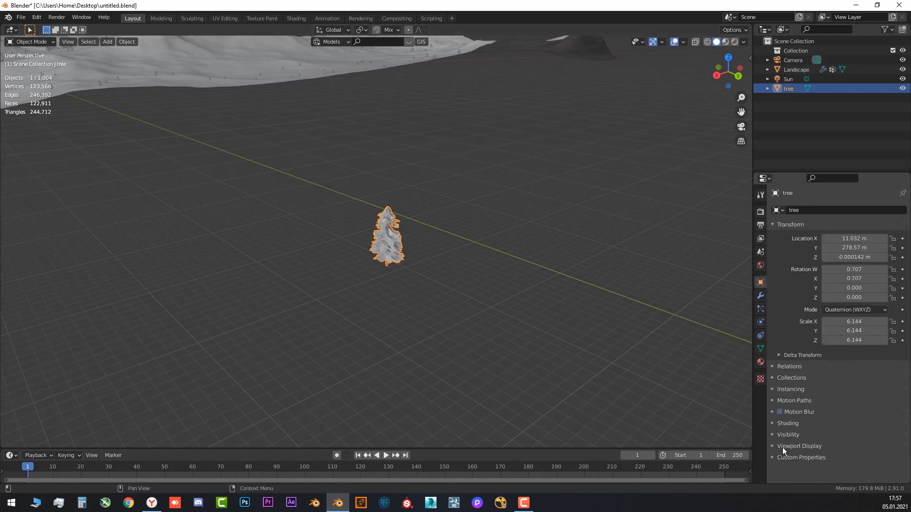
scroll("down", 3)
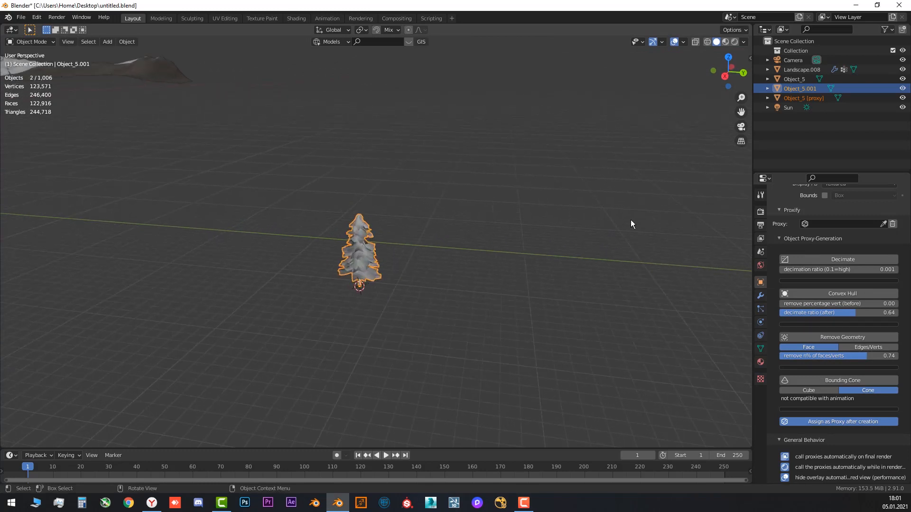
Add a cube mesh beside the tree to serve as its proxy object
left_click(107, 41)
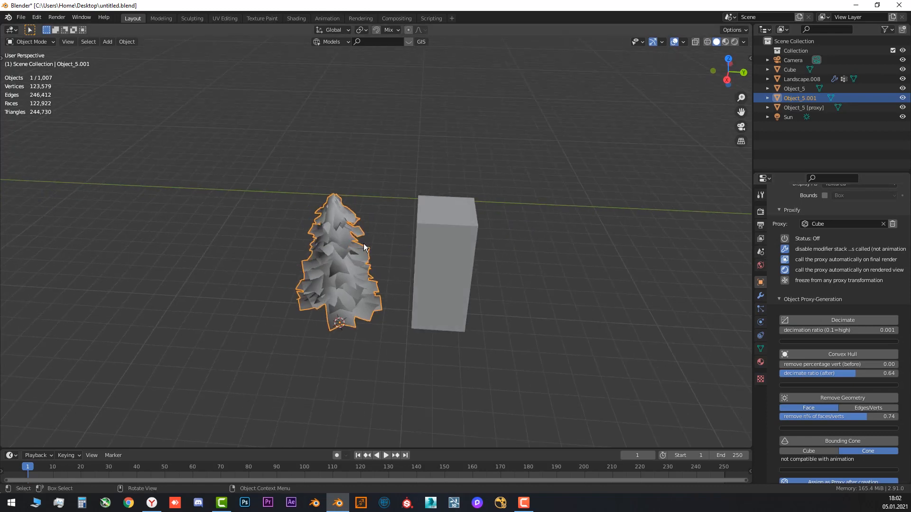
mouse_move(324, 268)
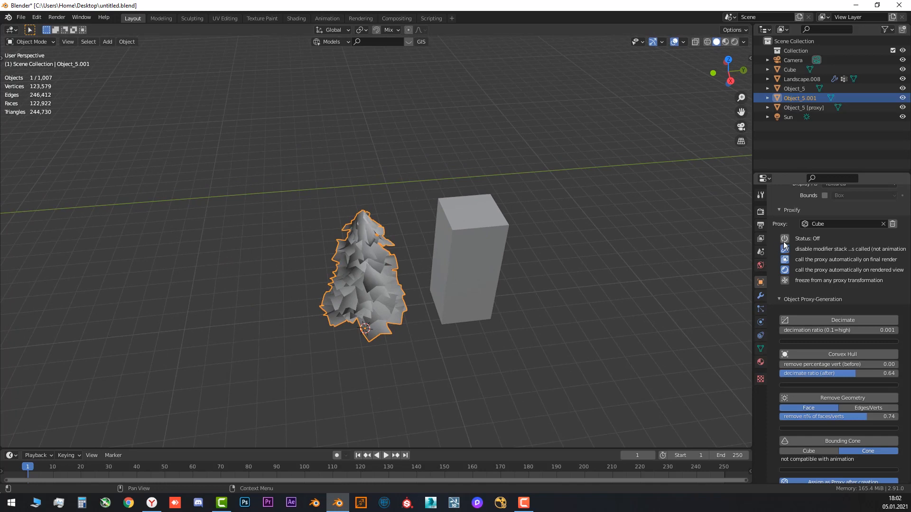
mouse_move(785, 246)
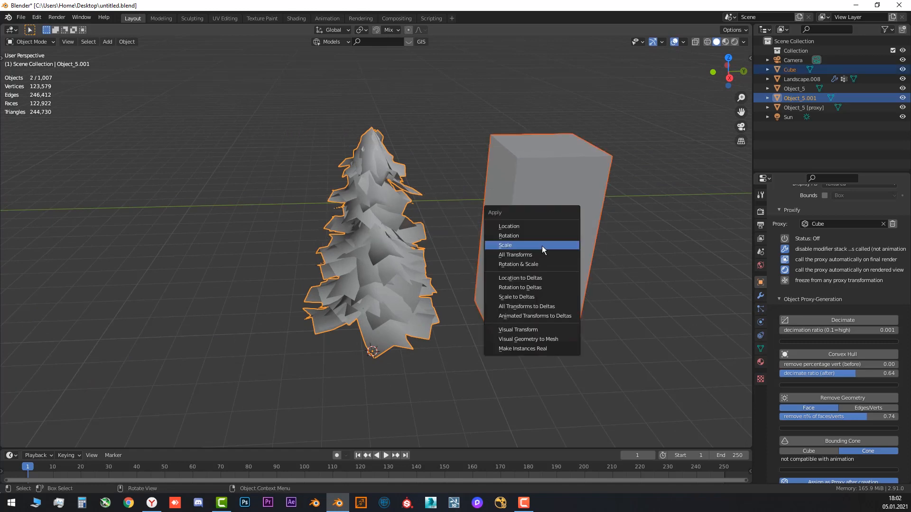
Apply the scale of the tree and cube, then toggle the tree's proxy display
left_click(514, 254)
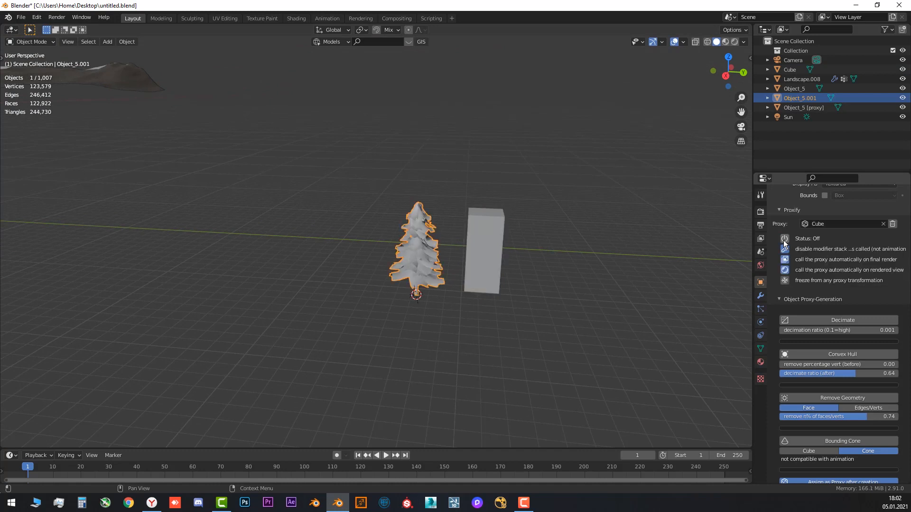
left_click(785, 239)
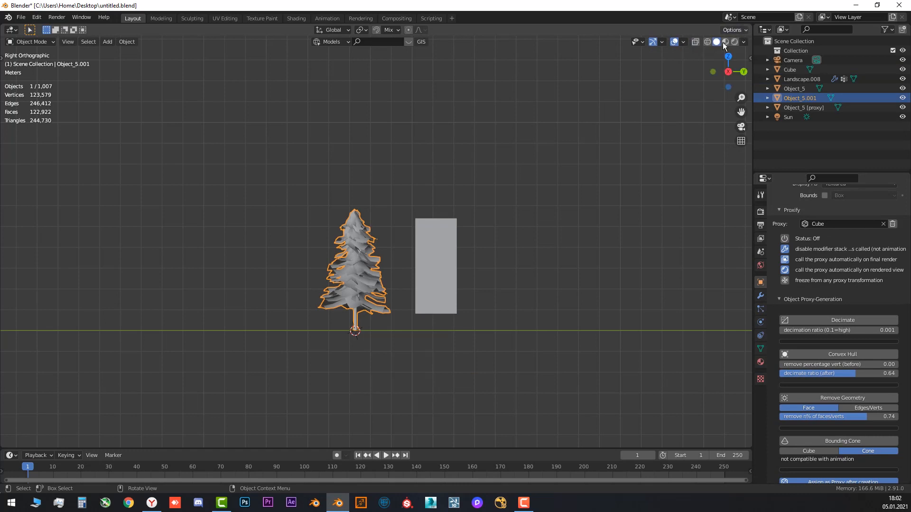
Enter Edit Mode on the proxy cube to adjust its faces, then return to Object Mode
scroll("down", 3)
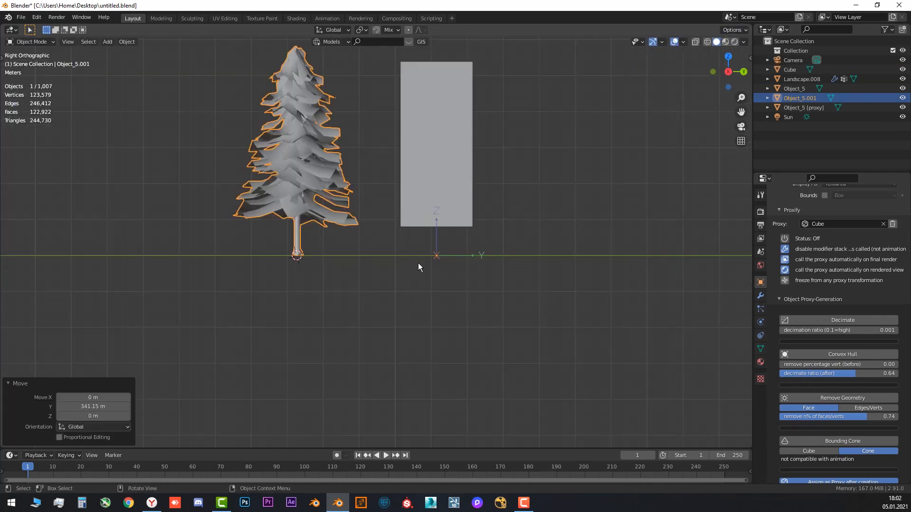
scroll("down", 3)
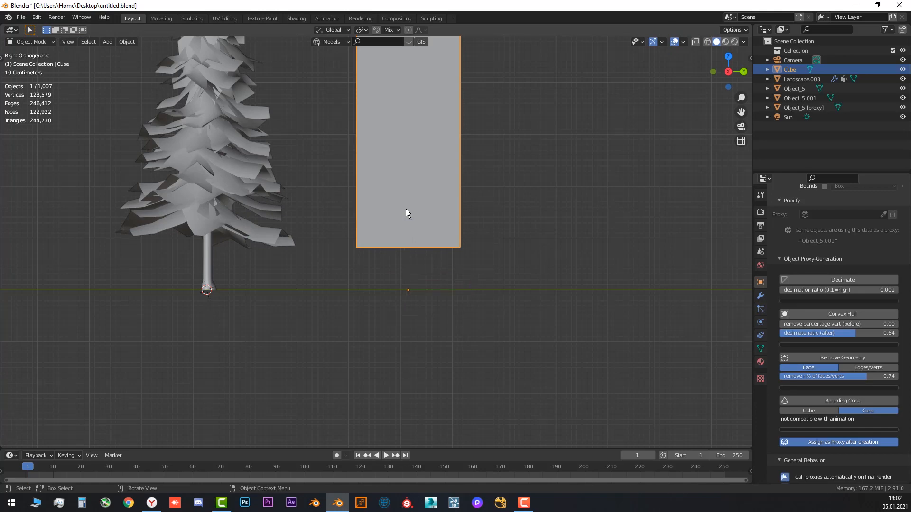
key("Tab")
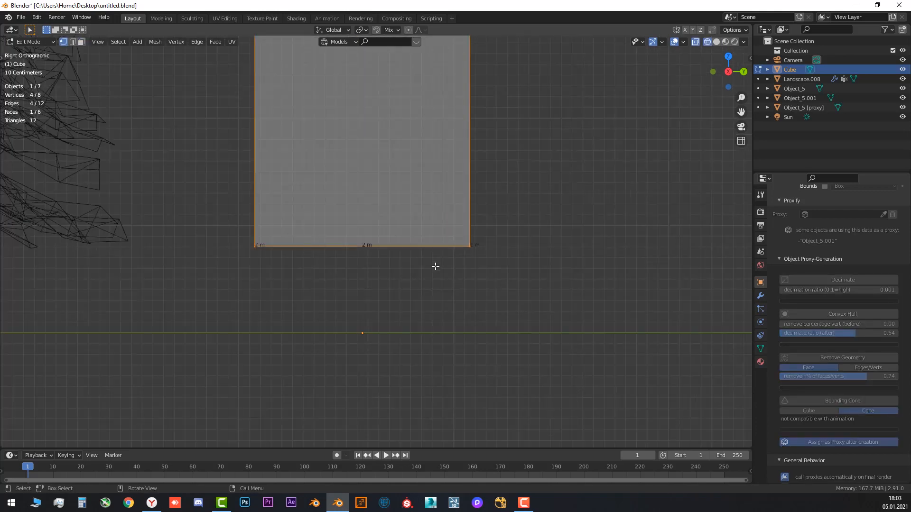
key("Tab")
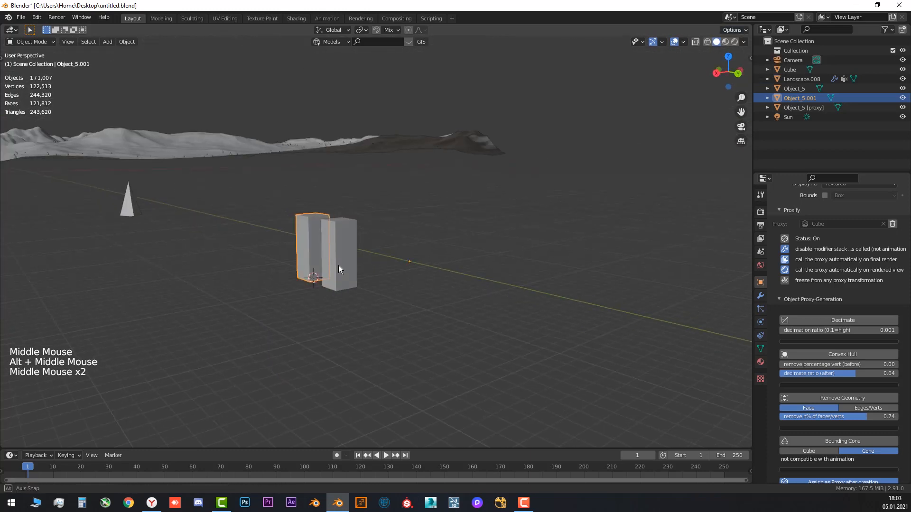
Orbit around the tree and cube and bring up the viewport shading choices with Z
scroll("down", 3)
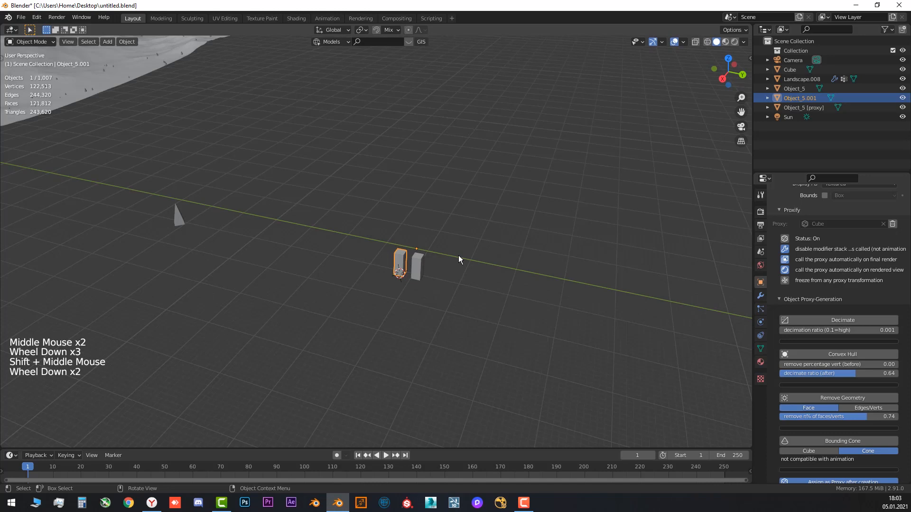
scroll("up", 3)
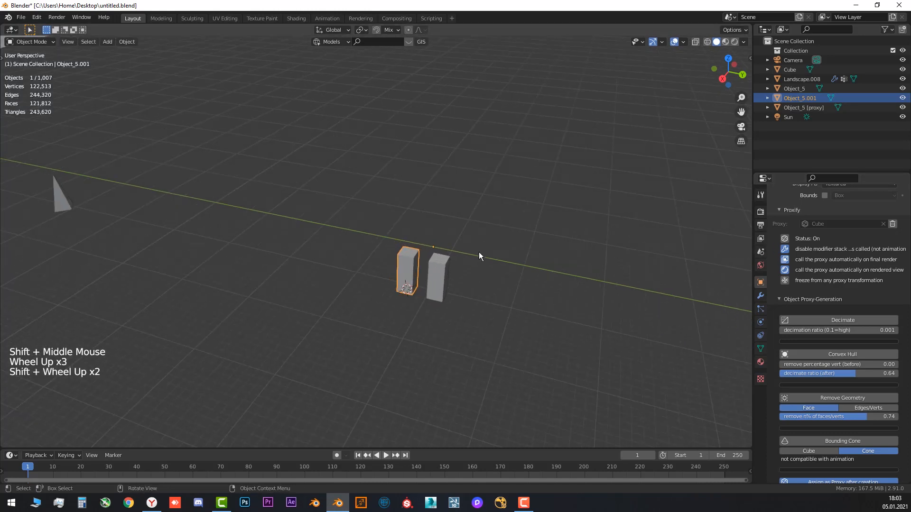
left_click(424, 268)
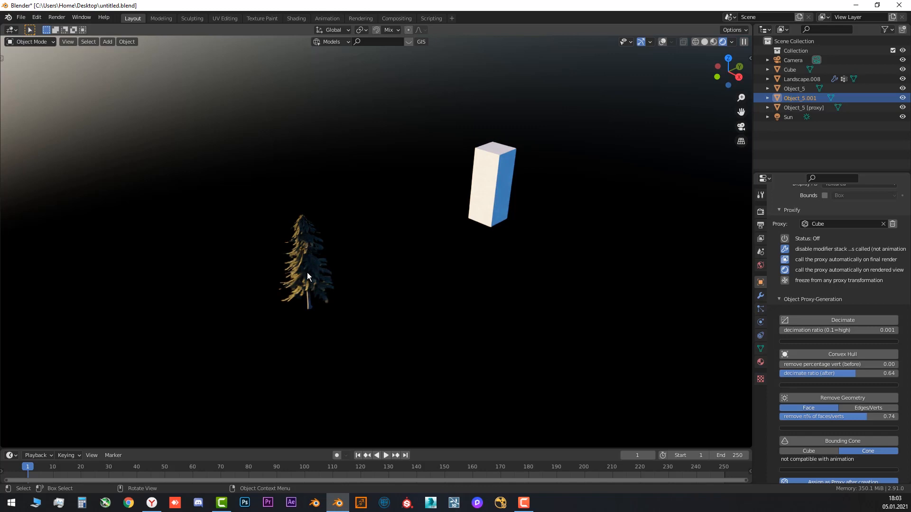
left_click_drag(308, 276, 314, 268)
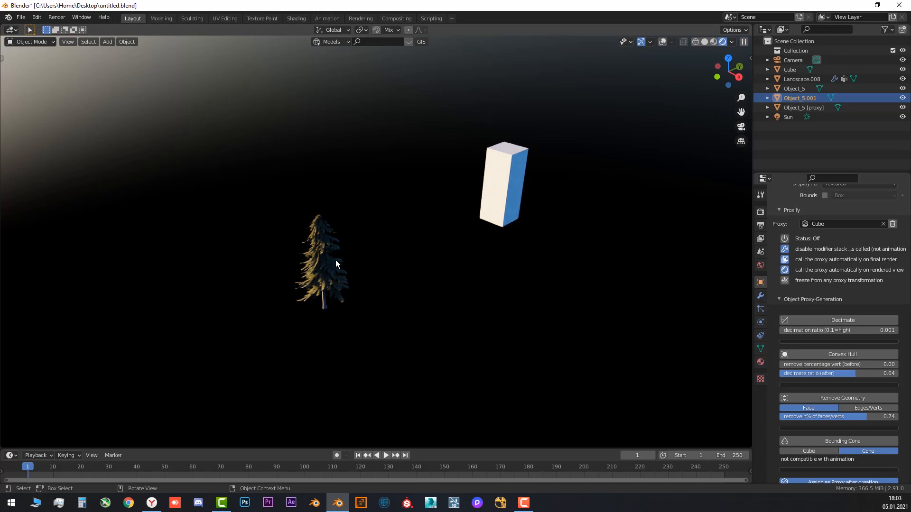
key("z")
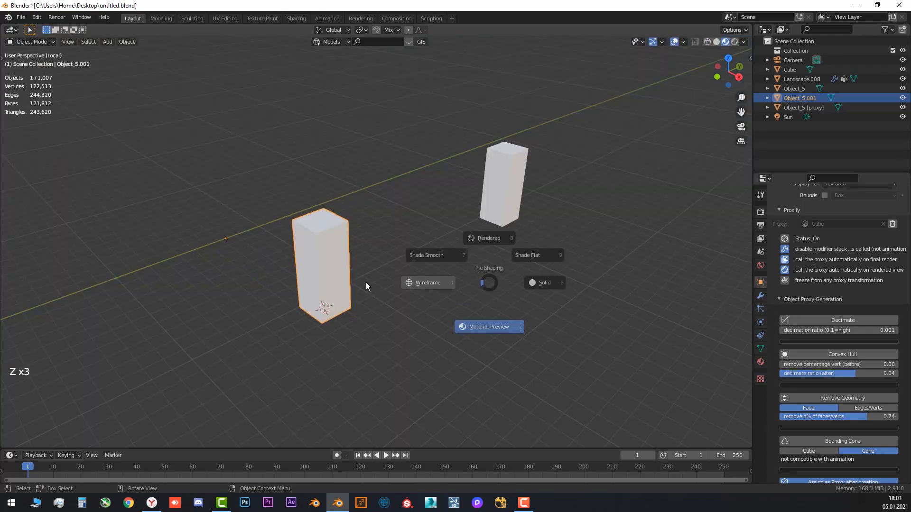
left_click(428, 283)
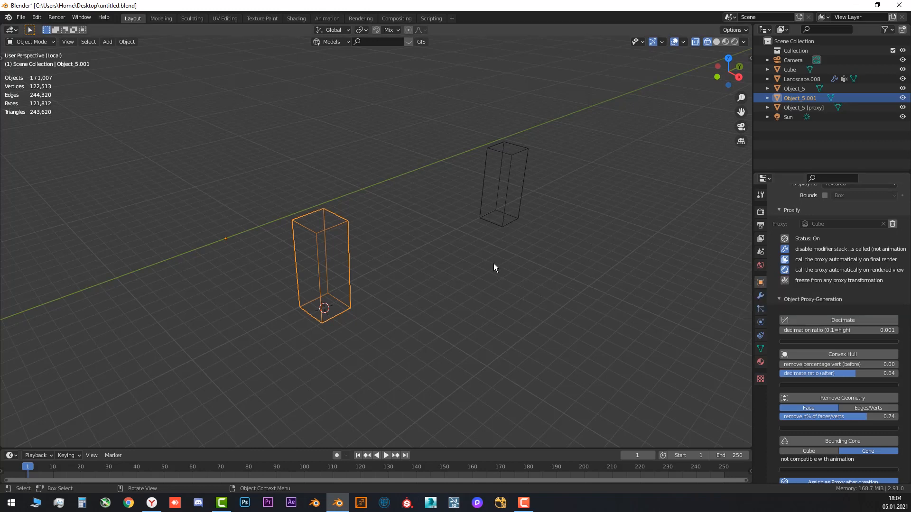
scroll("down", 3)
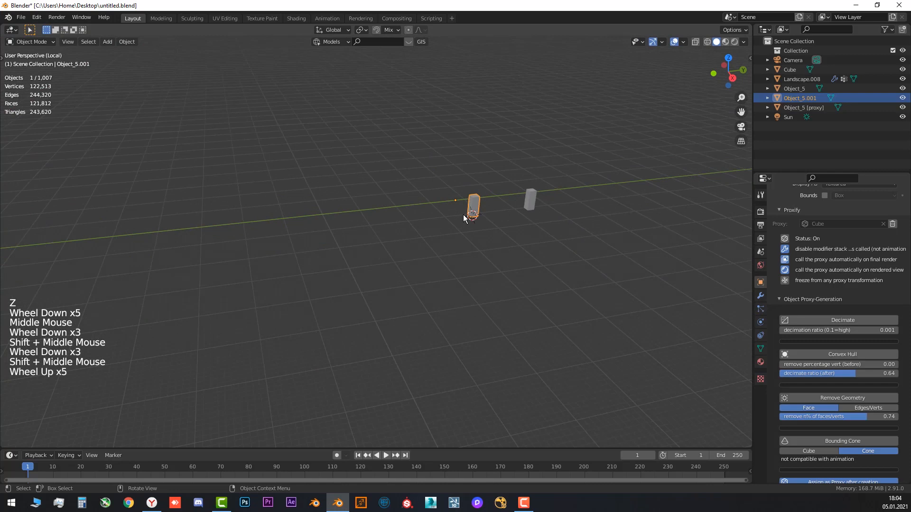
scroll("up", 3)
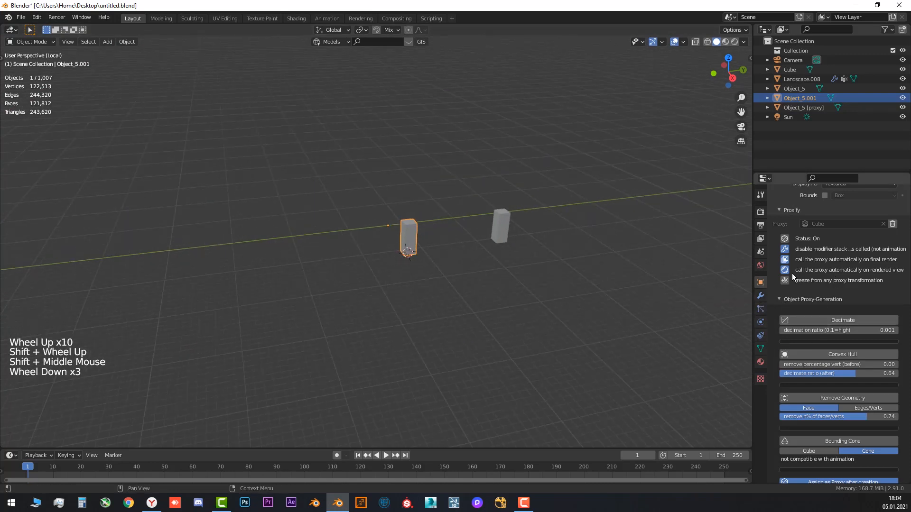
mouse_move(454, 245)
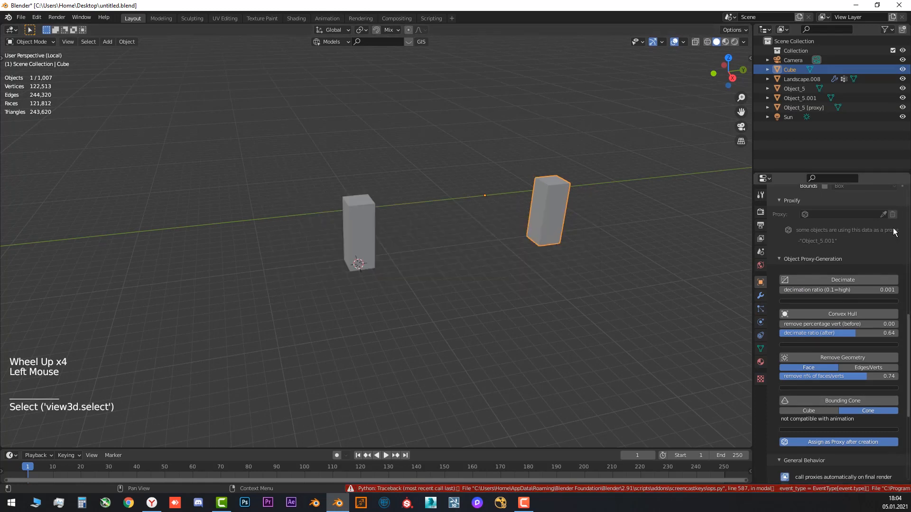
Select the custom cube object so it can be deleted
left_click(358, 233)
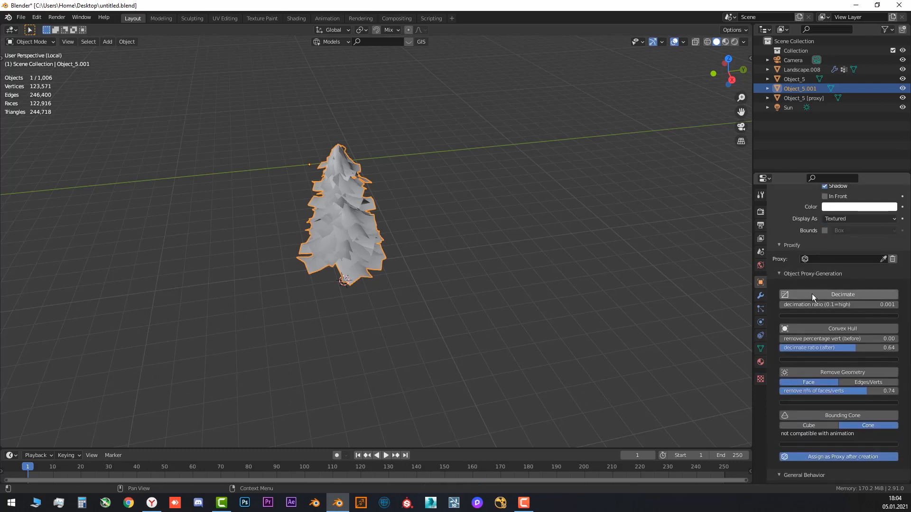
mouse_move(486, 265)
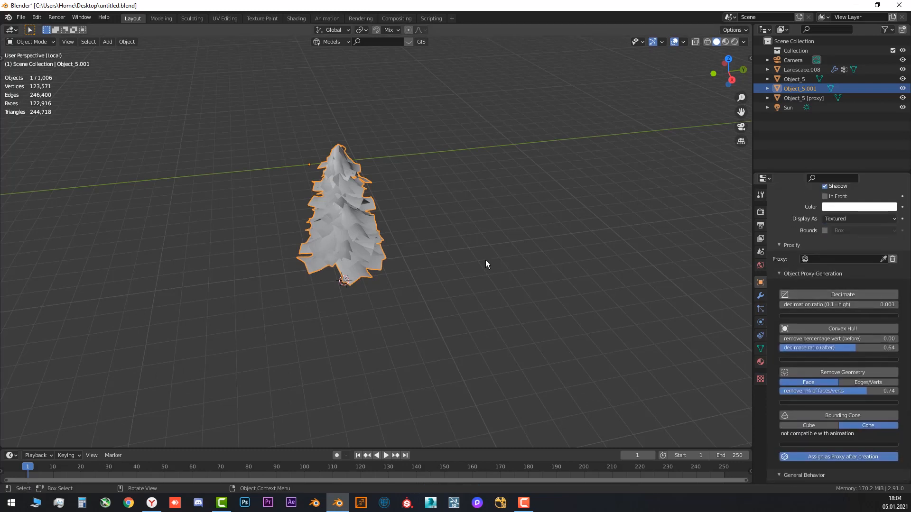
mouse_move(750, 277)
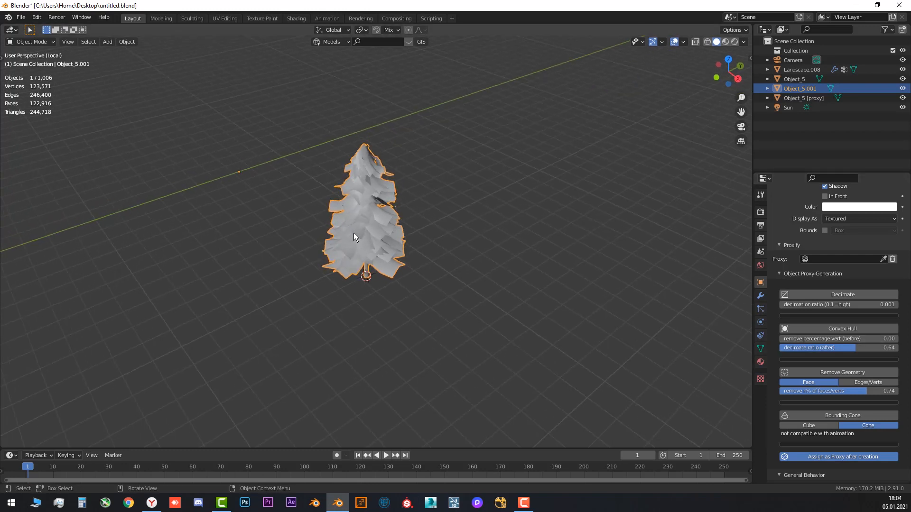
Generate a Convex Hull proxy for the tree from the Proxy-Generation panel
left_click_drag(354, 238, 375, 258)
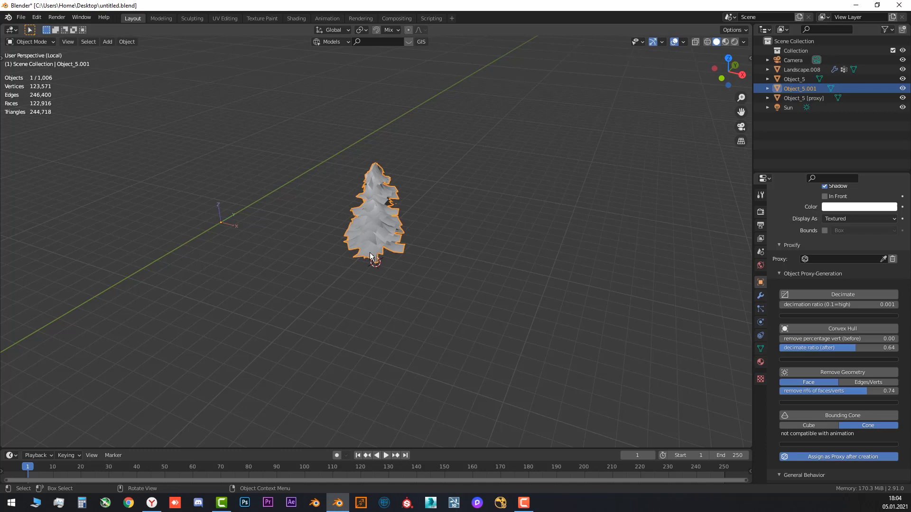
scroll("down", 3)
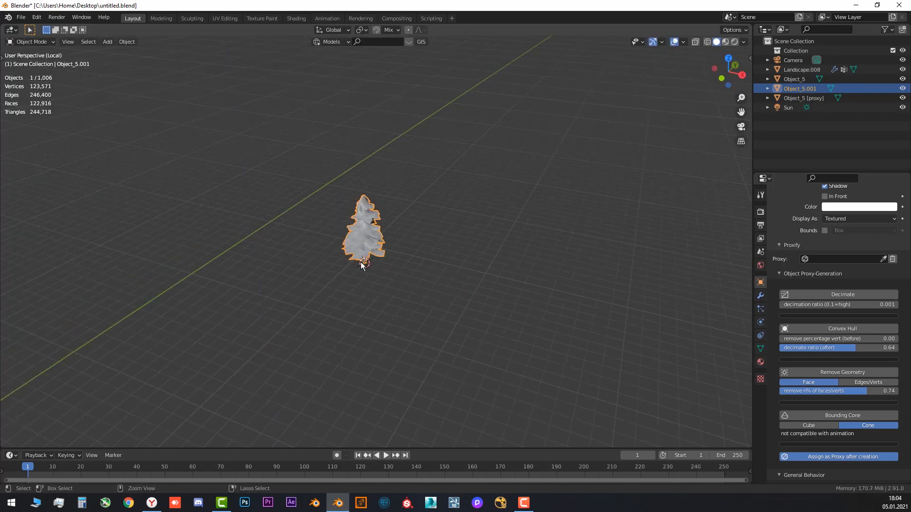
left_click(837, 457)
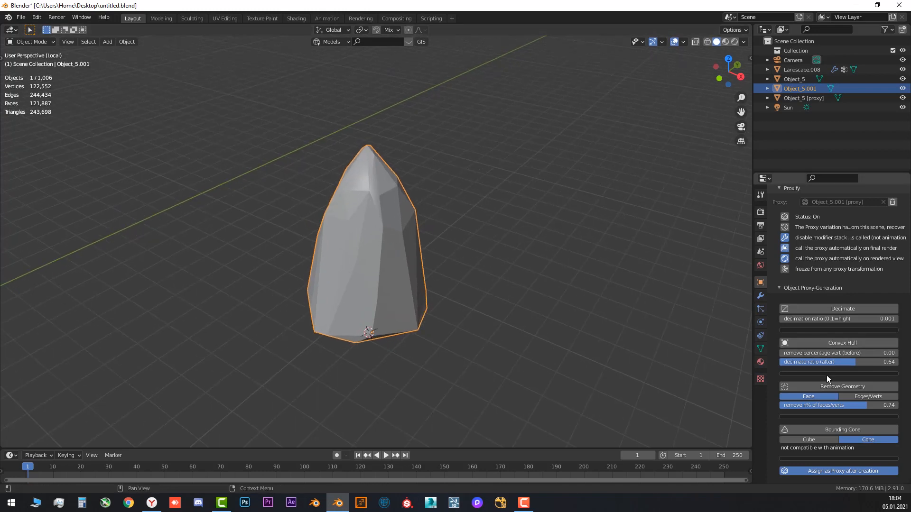
scroll("down", 3)
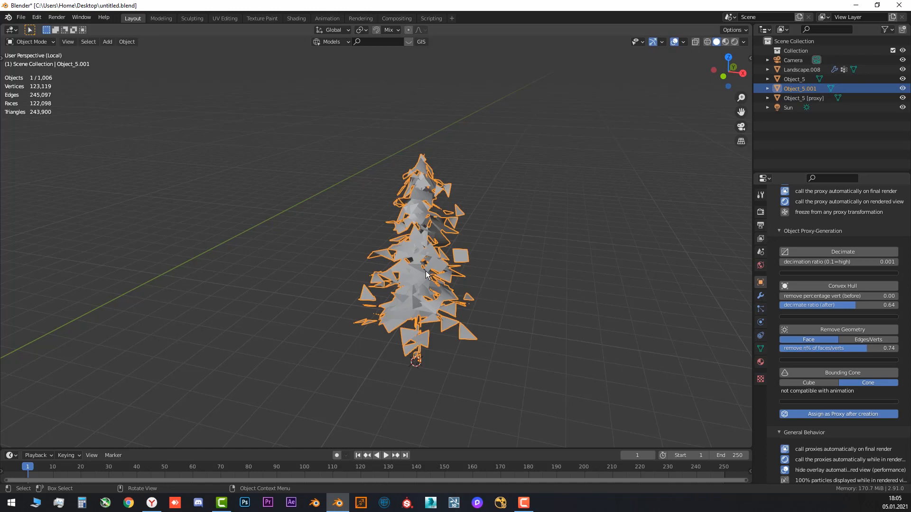
mouse_move(818, 332)
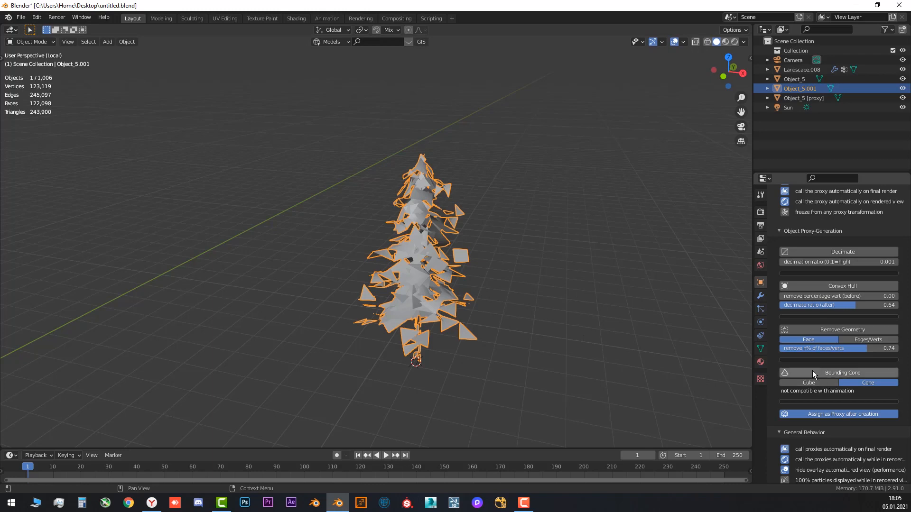
Generate a Bounding Cone proxy, then switch the bounding shape to Cube and inspect it
left_click(866, 383)
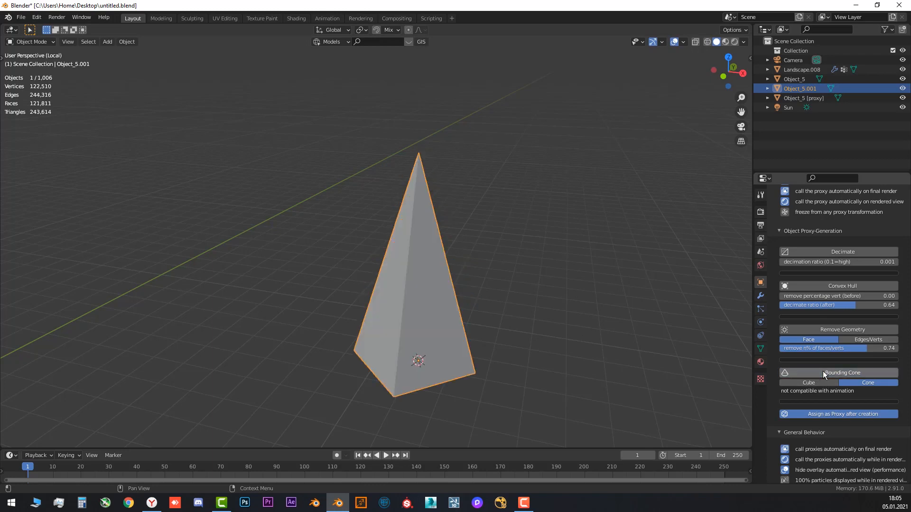
left_click(808, 382)
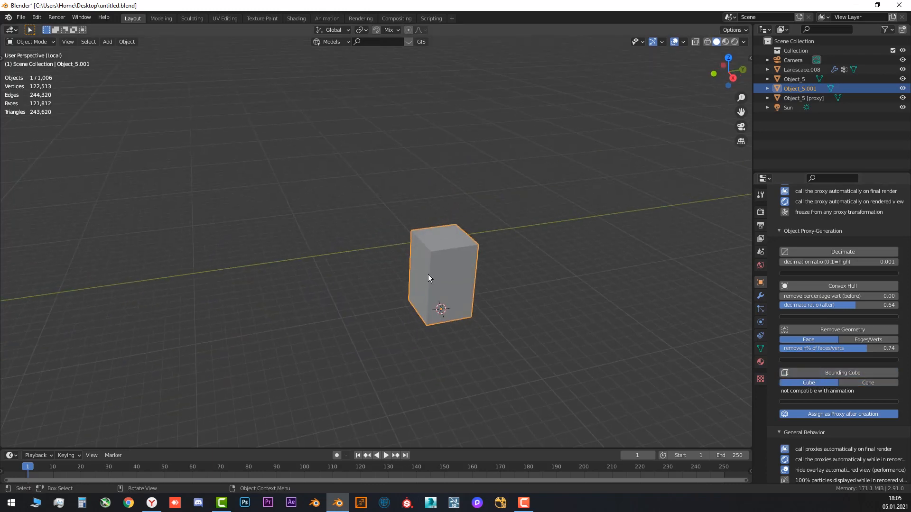
left_click_drag(428, 278, 605, 297)
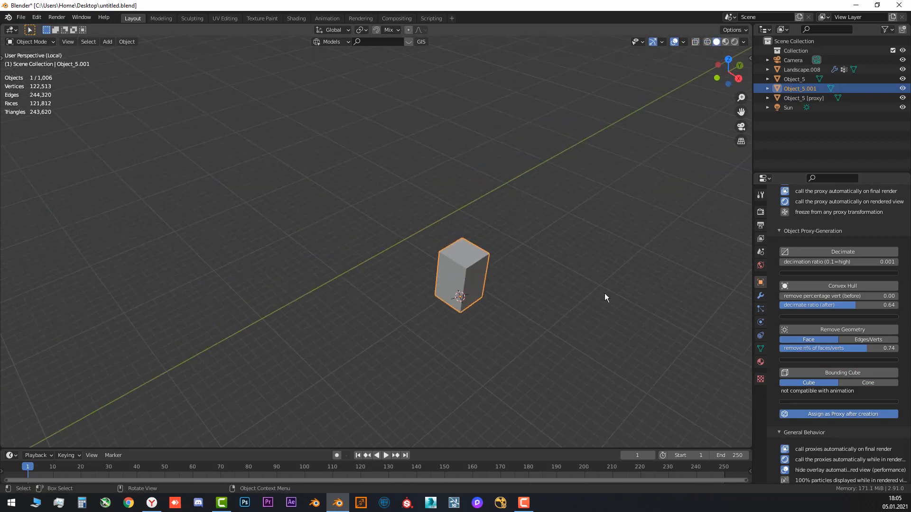
scroll("up", 3)
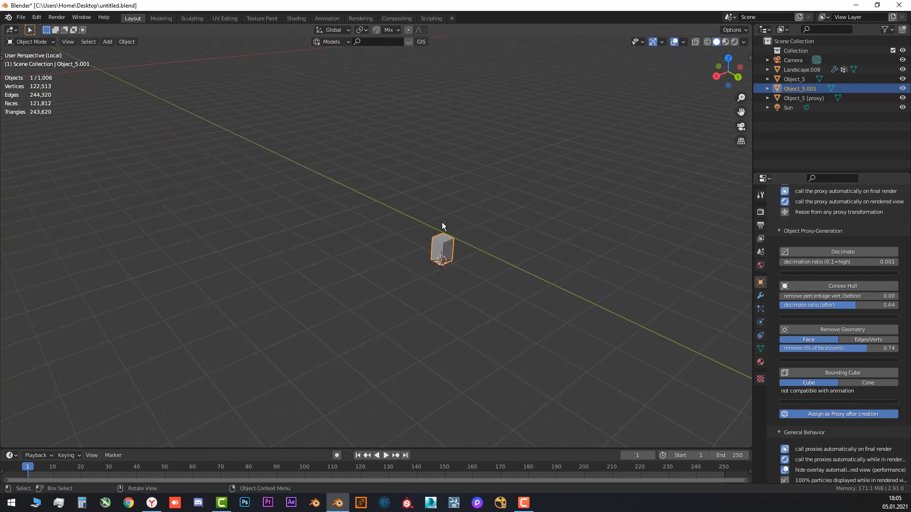
mouse_move(449, 233)
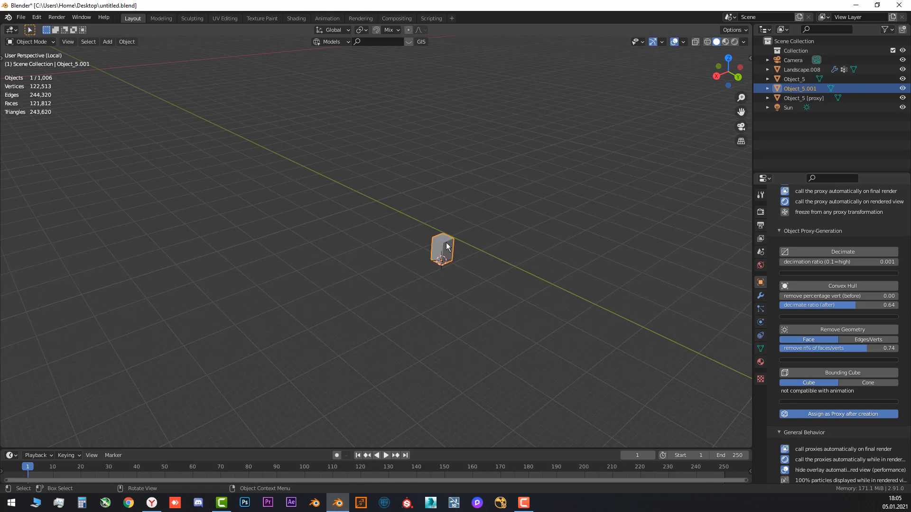
mouse_move(456, 251)
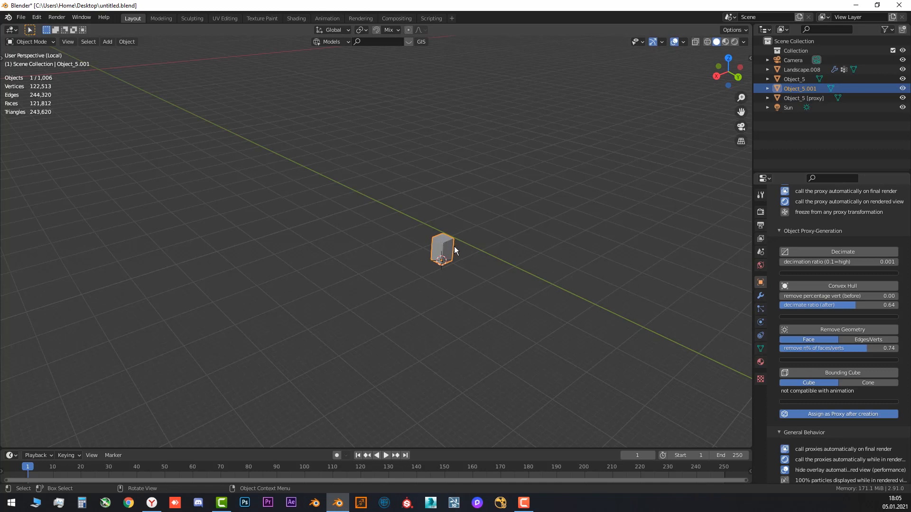